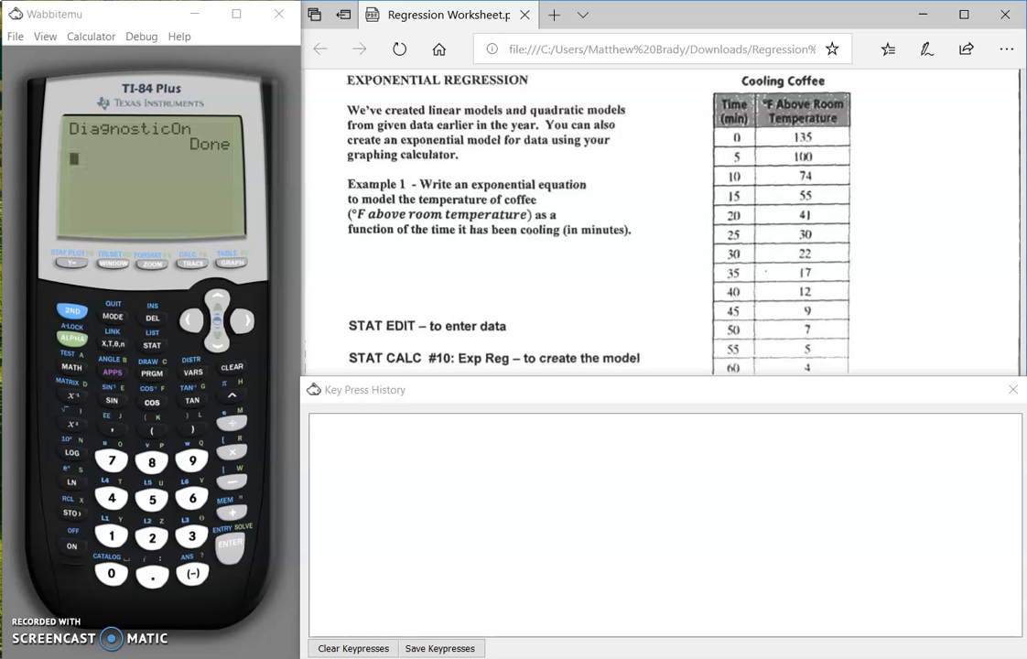
{"action": "mouse_move", "coordinate": [9, 502]}
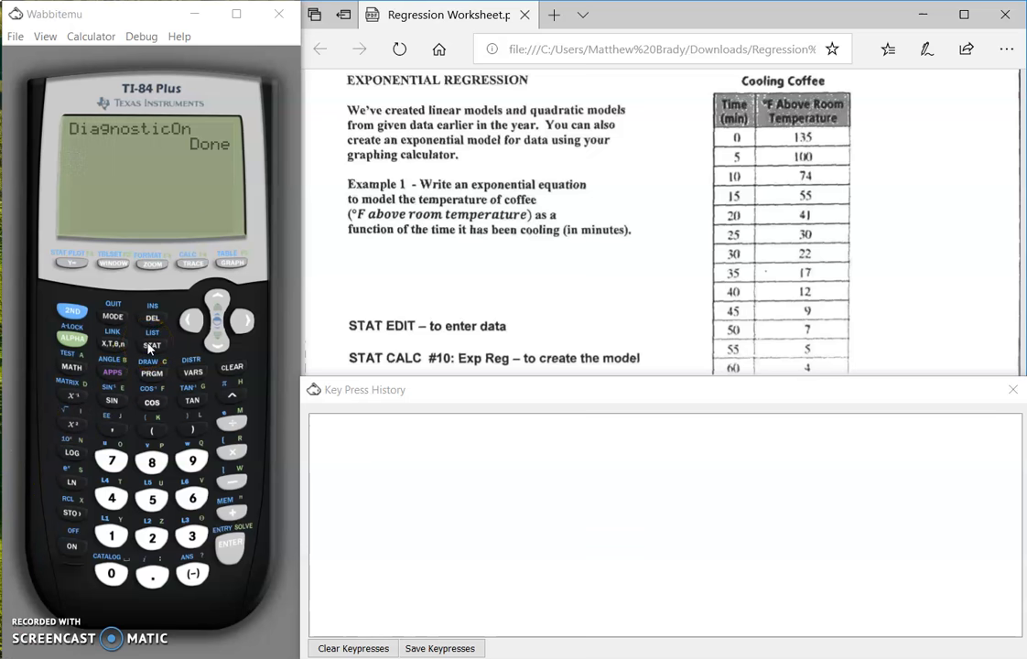
Bring up the statistics menu on the way to the list editor.
{"action": "left_click", "coordinate": [152, 344]}
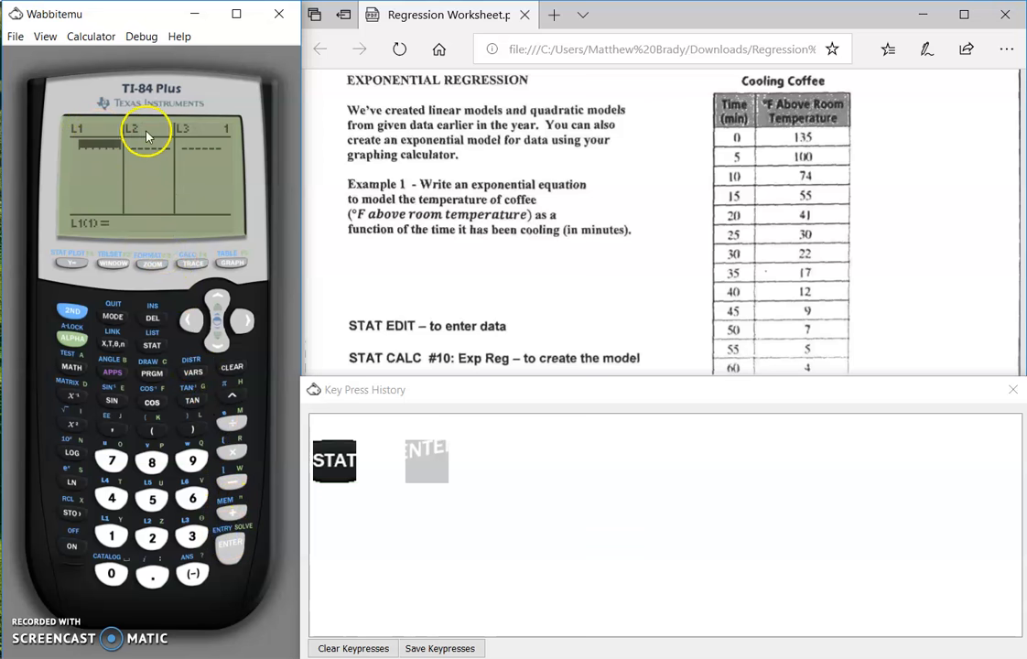
{"action": "mouse_move", "coordinate": [103, 132]}
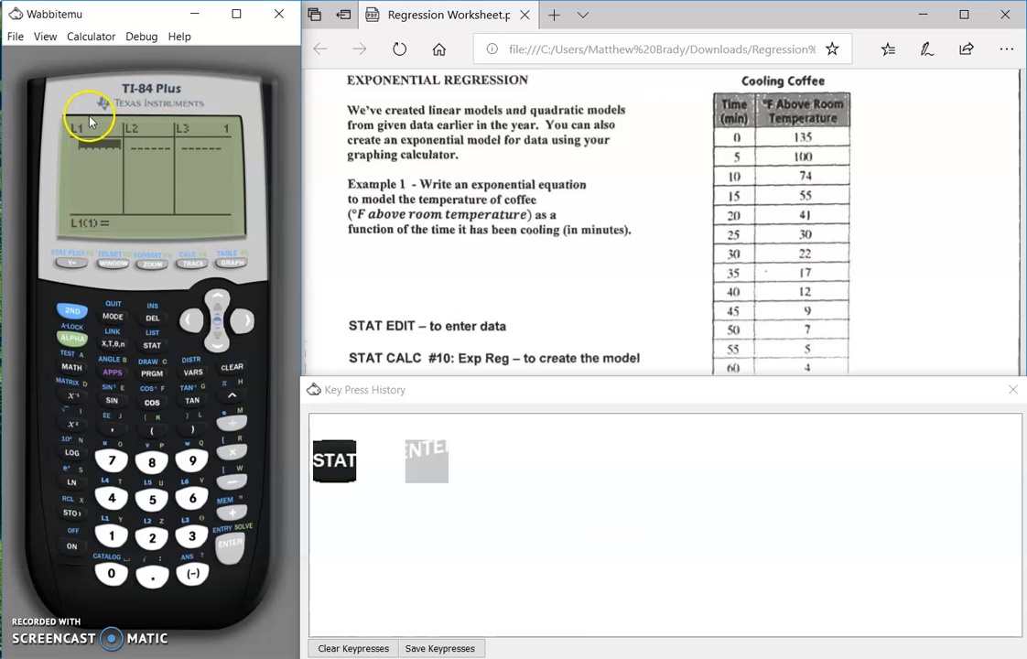
{"action": "mouse_move", "coordinate": [89, 205]}
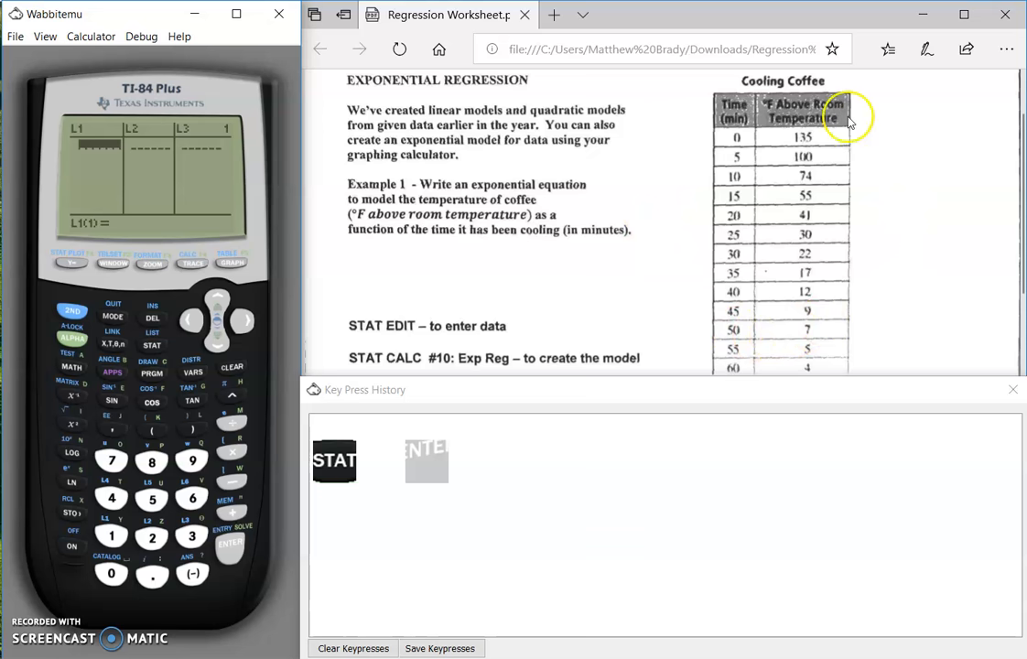
{"action": "mouse_move", "coordinate": [679, 135]}
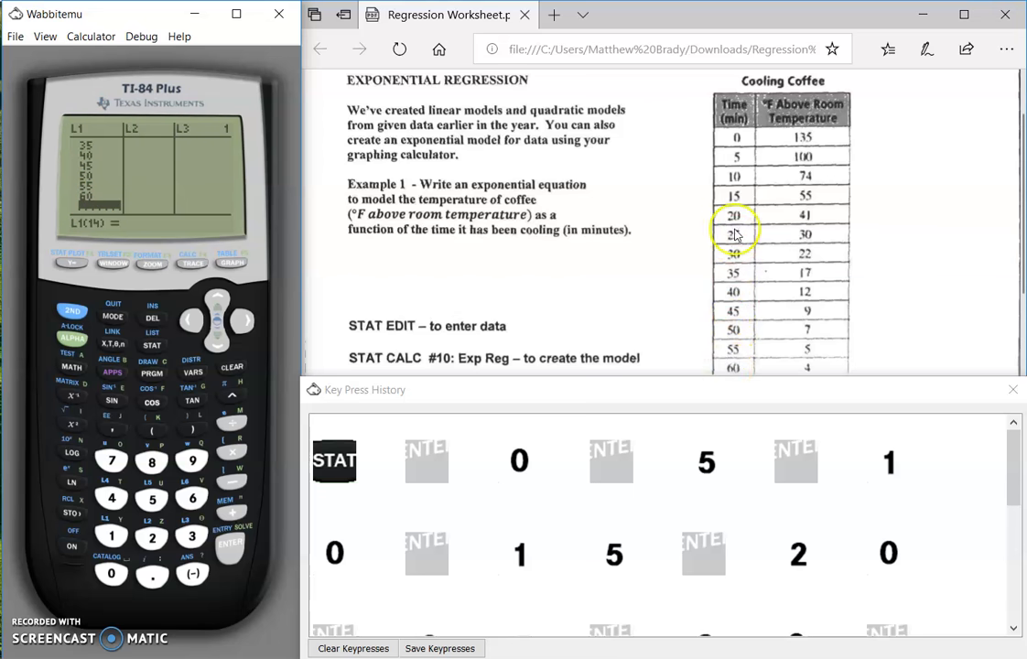
{"action": "mouse_move", "coordinate": [747, 154]}
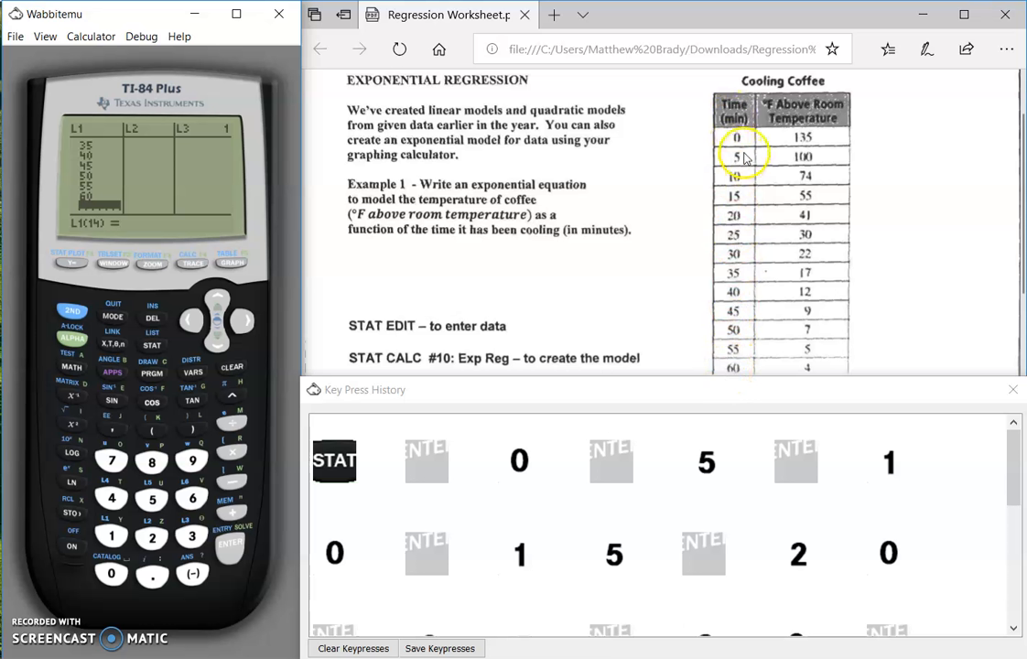
{"action": "mouse_move", "coordinate": [747, 214]}
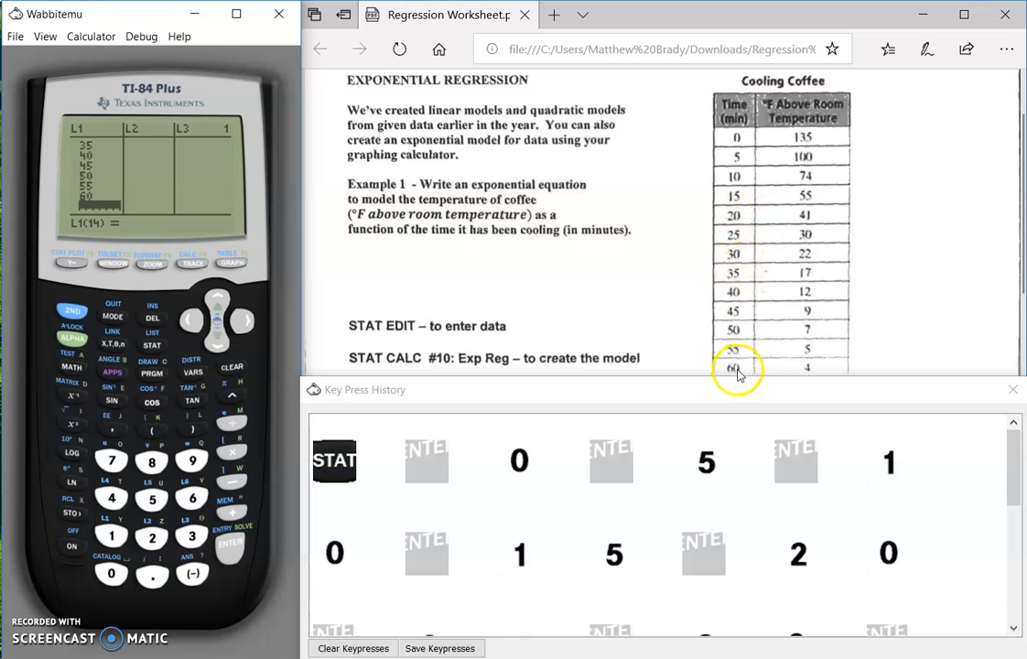
{"action": "mouse_move", "coordinate": [148, 153]}
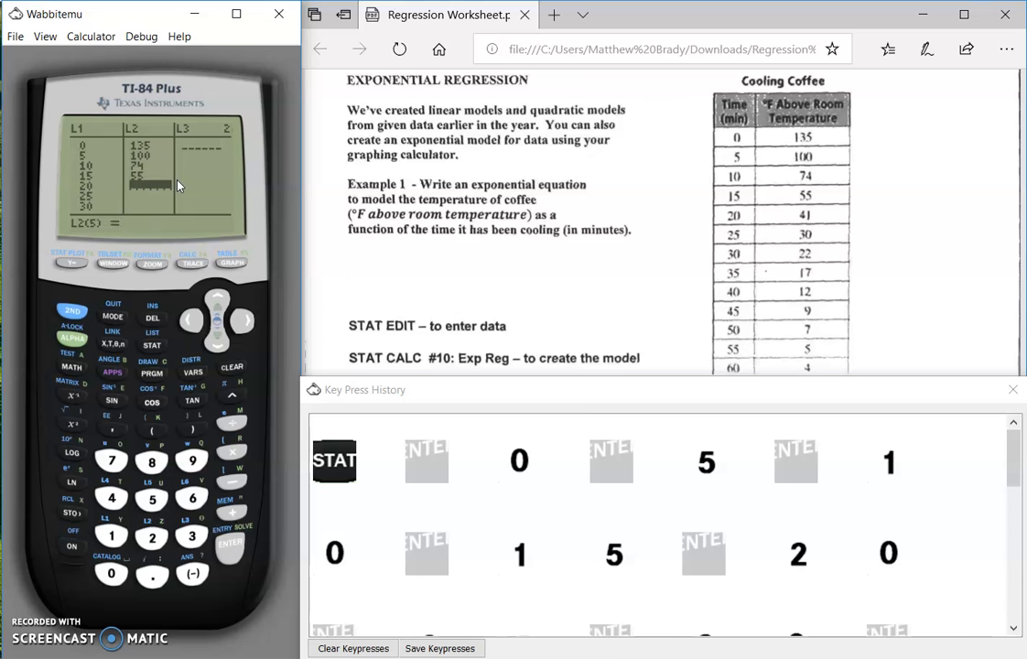
Store 30 as the sixth temperature in list L2.
{"action": "left_click", "coordinate": [152, 538]}
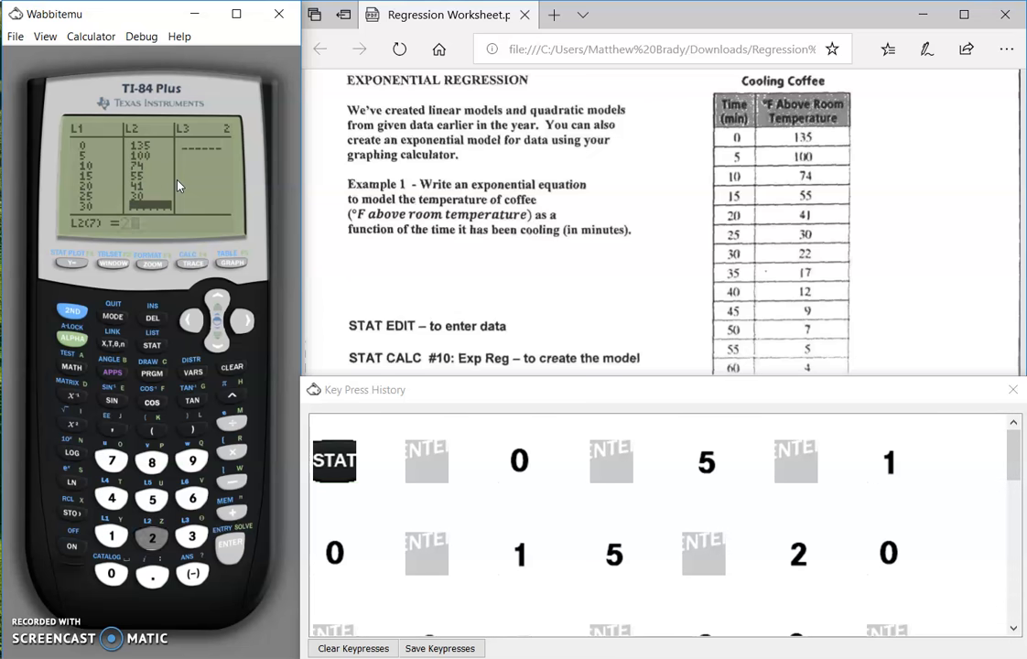